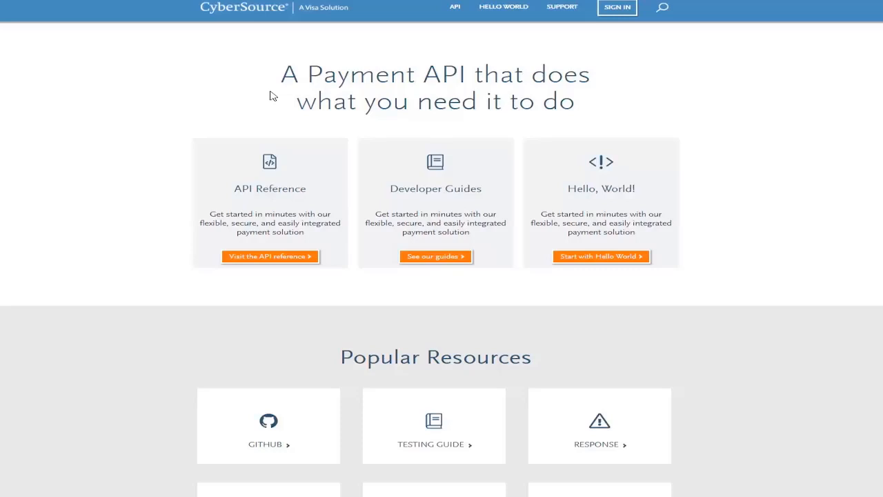
# - Go to the REST API Reference guide from the Developer Center home page
pyautogui.click(271, 255)
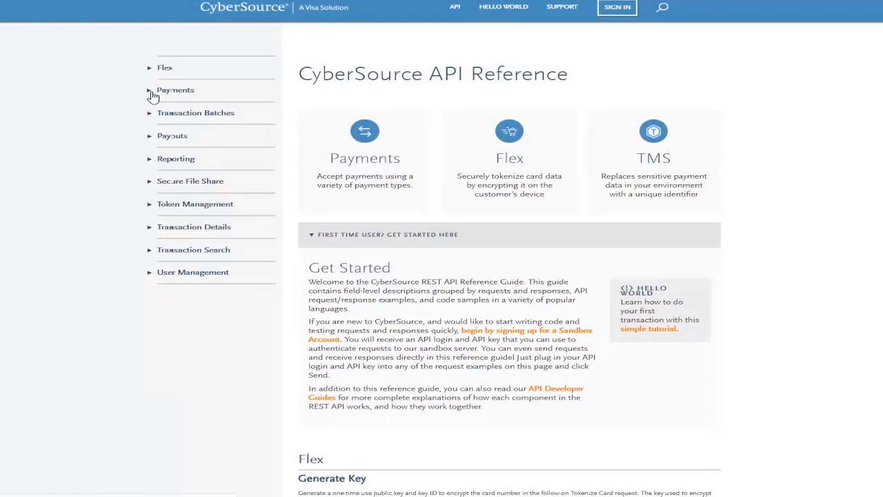
# - Send the sample Process a Payment request from the Payments Live Console and get HTTP 201
pyautogui.click(176, 90)
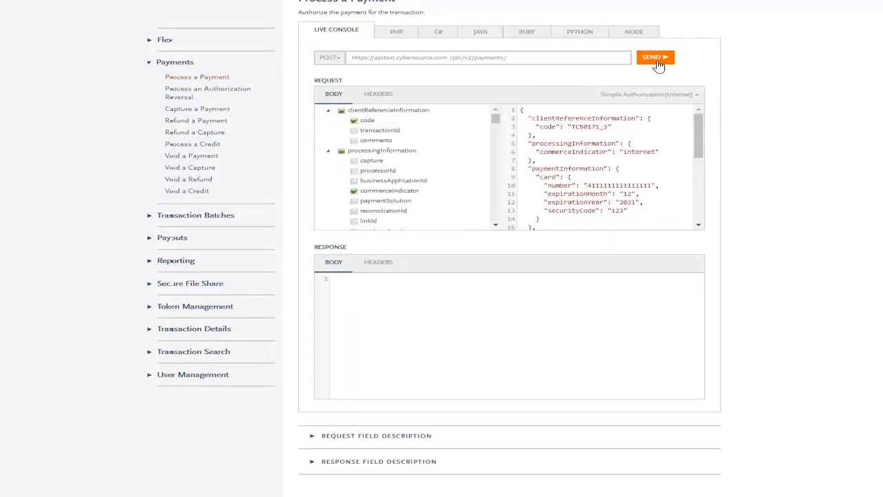
pyautogui.click(660, 57)
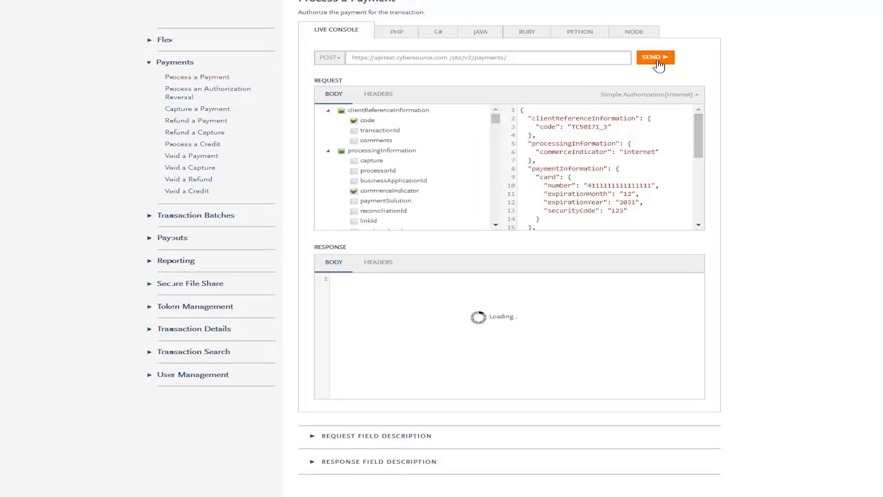
pyautogui.click(657, 55)
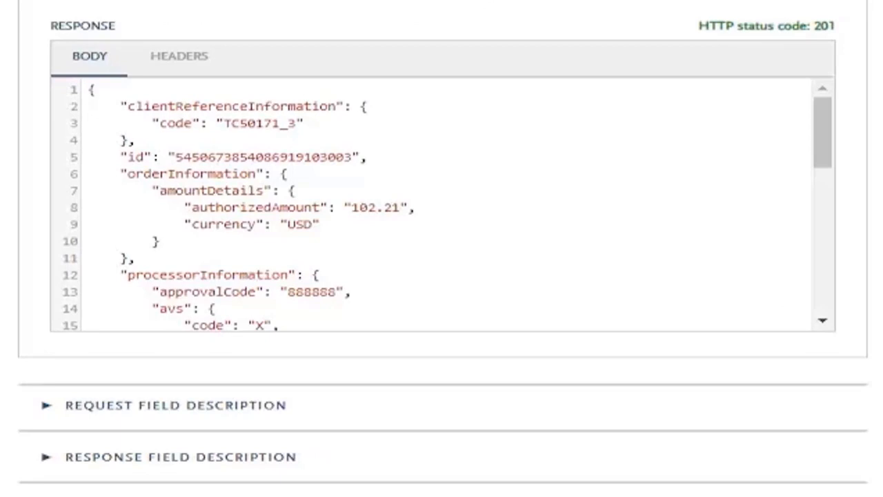
pyautogui.moveTo(864, 141)
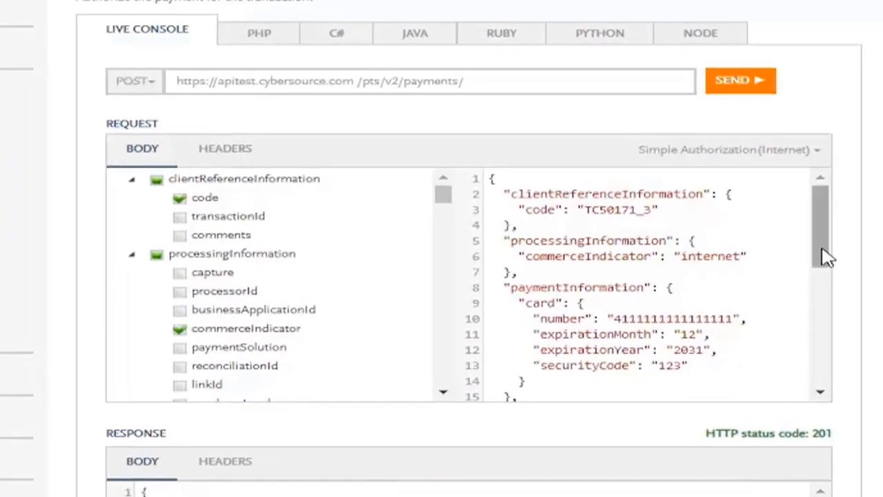
# - Clear the totalAmount value in the request body and resend, producing a 400 INVALID_REQUEST error
pyautogui.scroll(-3)
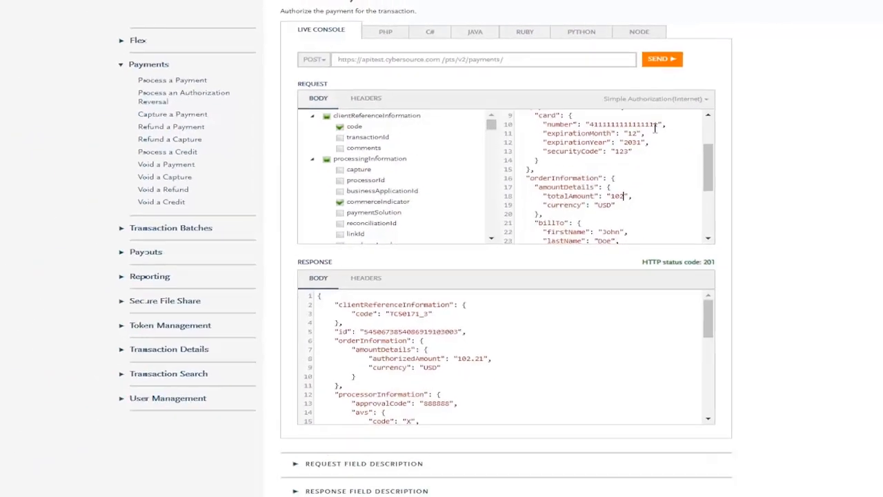
pyautogui.click(661, 58)
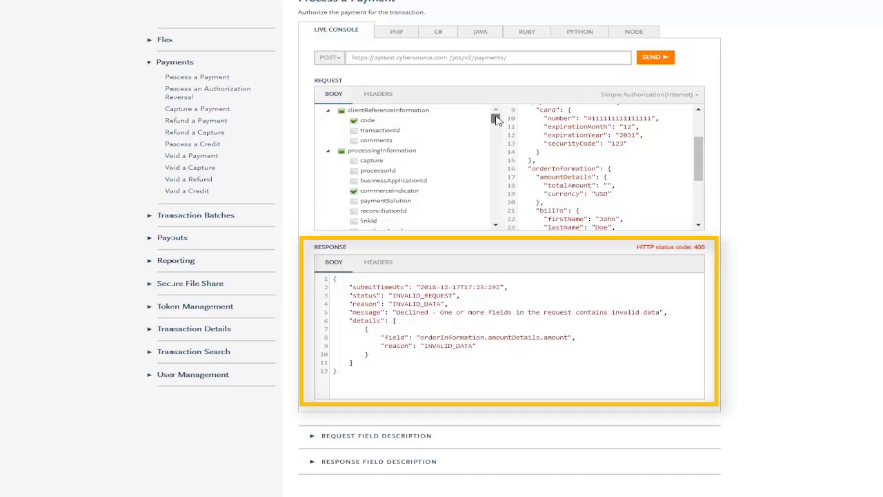
# - Set "capture": "true" and totalAmount 10.00 in the payment request JSON body
pyautogui.scroll(-3)
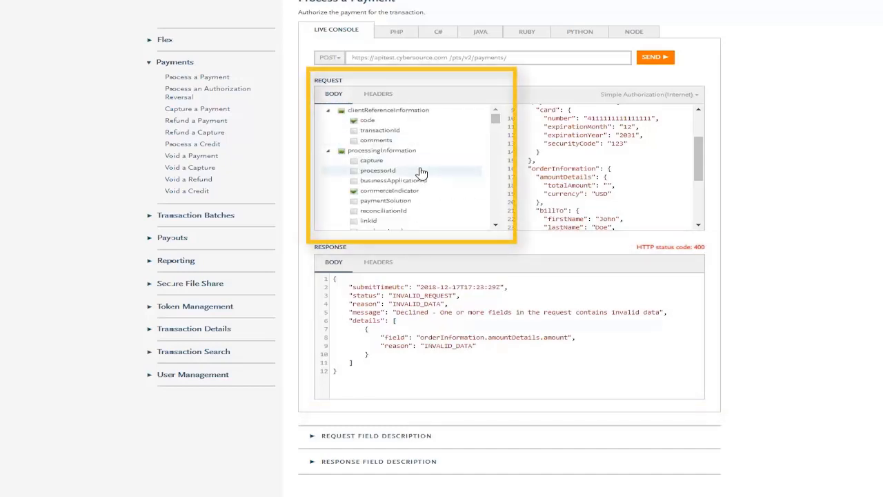
pyautogui.moveTo(373, 160)
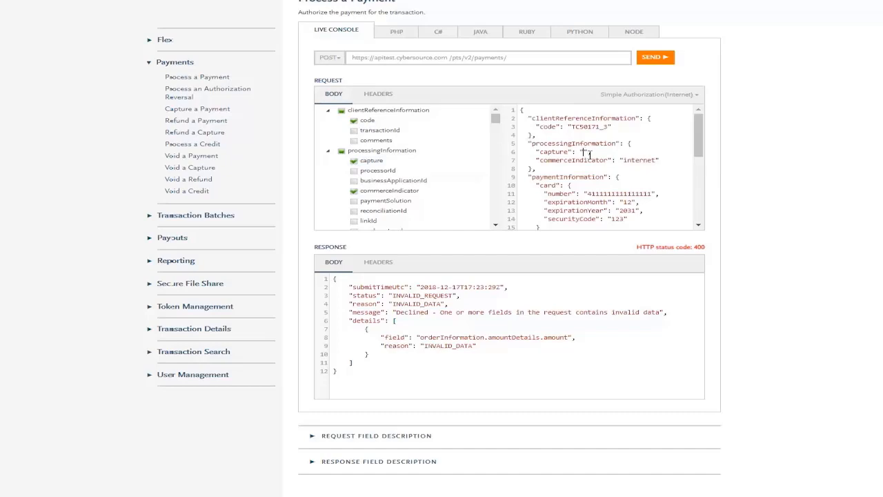
pyautogui.write('true')
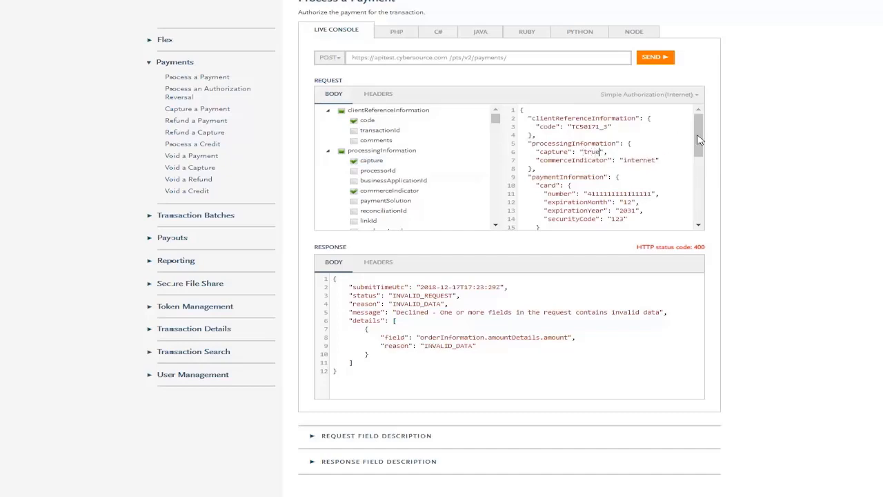
pyautogui.scroll(-3)
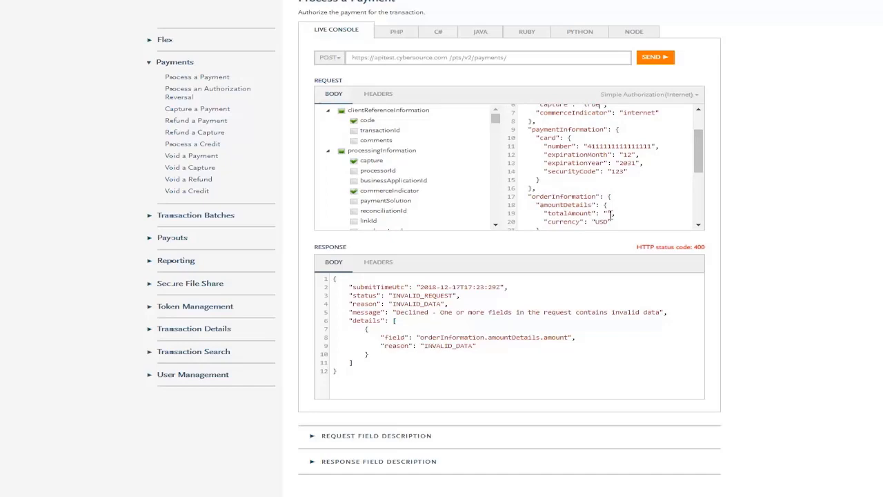
pyautogui.write('10.00')
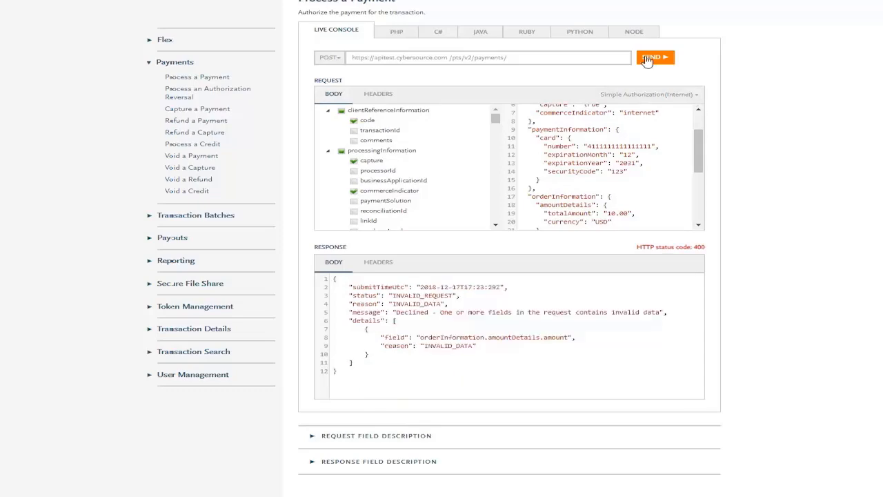
# - Send the corrected payment and receive HTTP 201 authorizing 10.00 USD
pyautogui.click(628, 117)
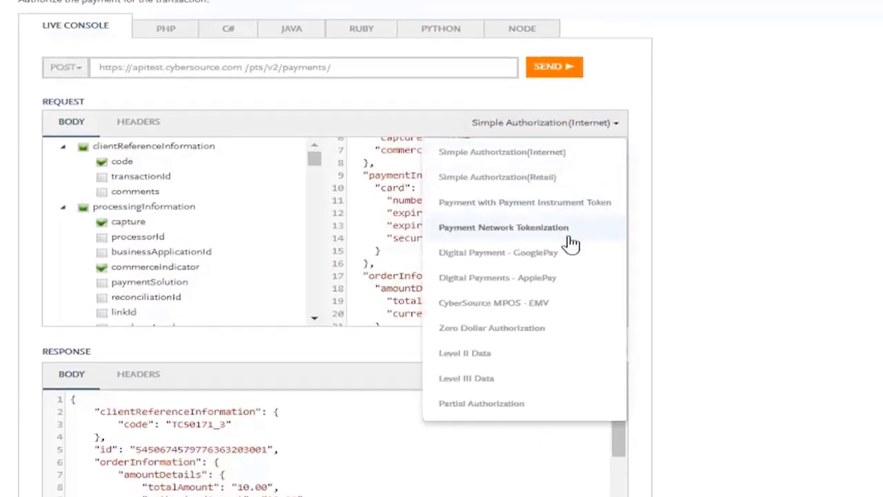
pyautogui.moveTo(571, 260)
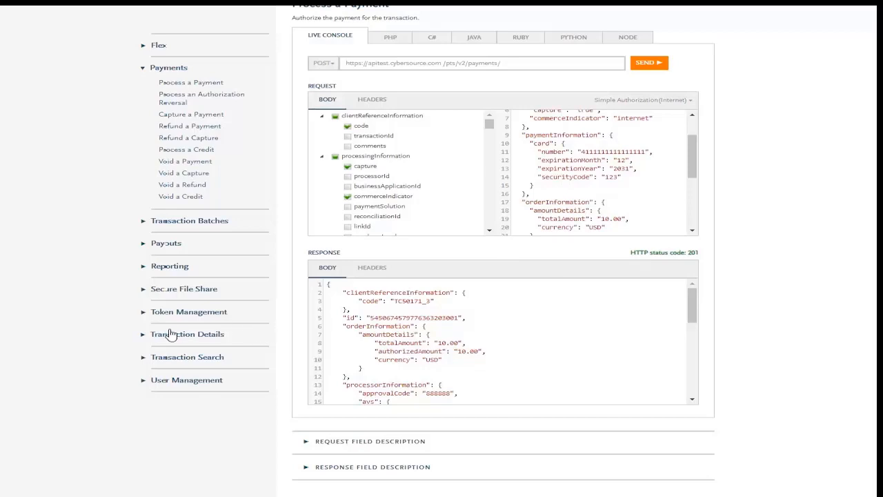
pyautogui.click(188, 312)
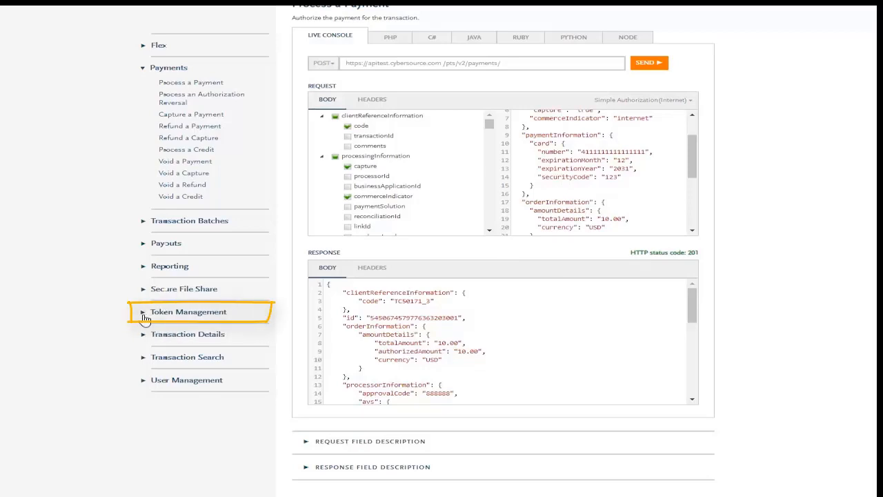
# - Send the Create a Payment Instrument request under Token Management and get HTTP 201
pyautogui.click(188, 312)
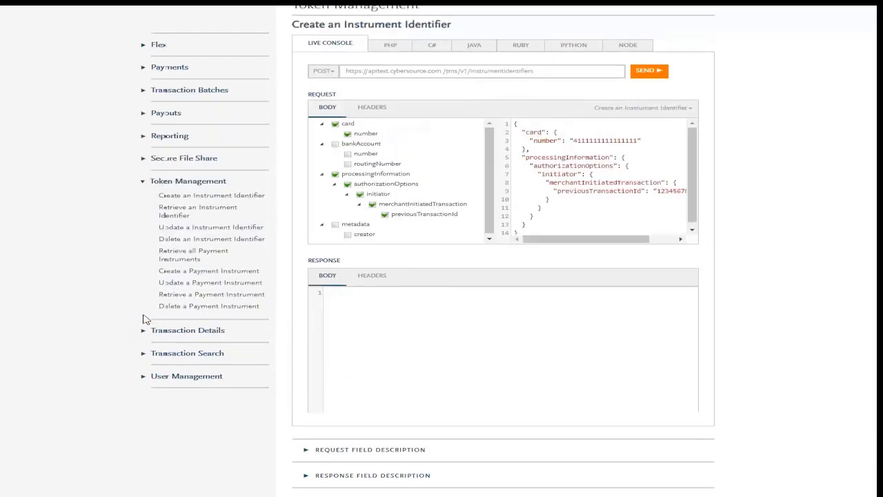
pyautogui.moveTo(220, 277)
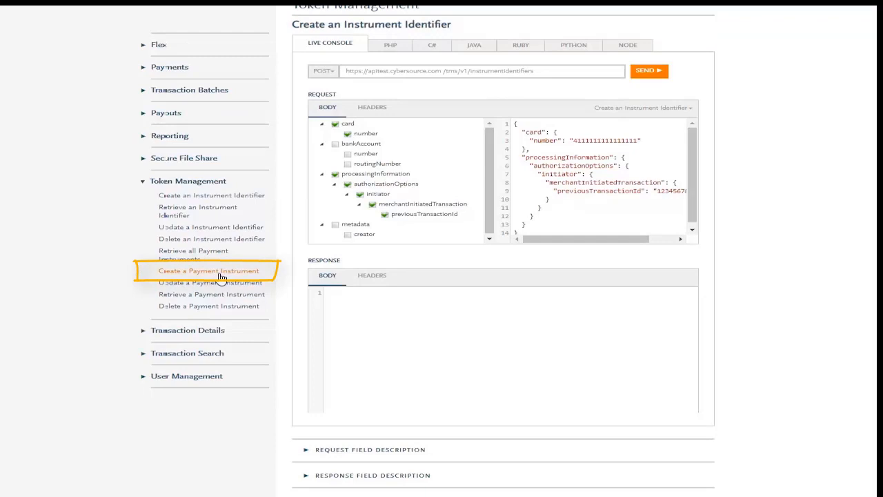
pyautogui.click(210, 271)
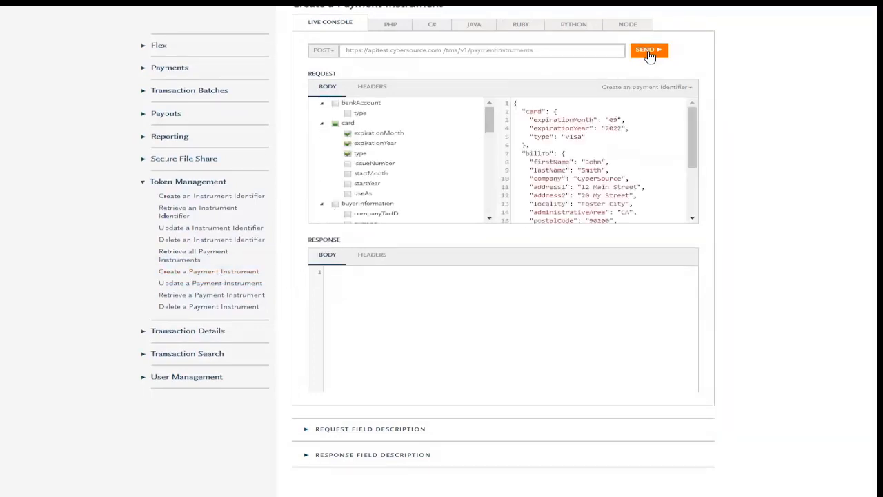
pyautogui.click(651, 51)
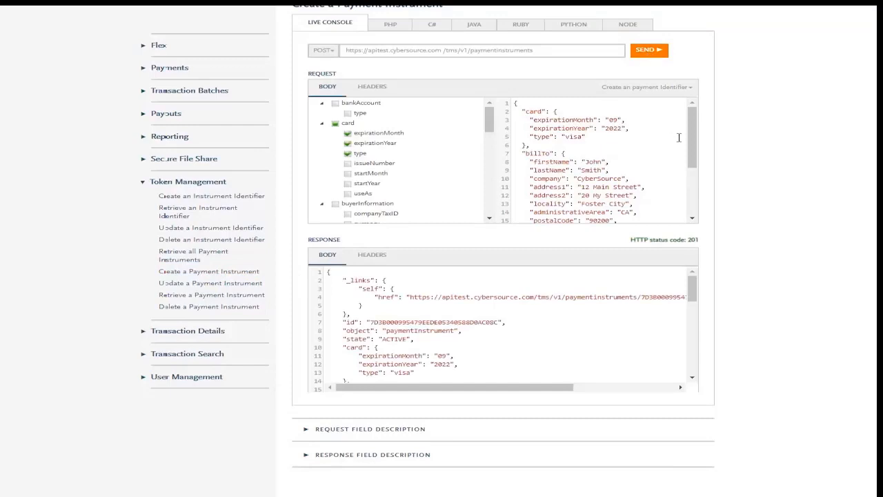
# - Select the returned payment instrument id from the response body
pyautogui.scroll(-3)
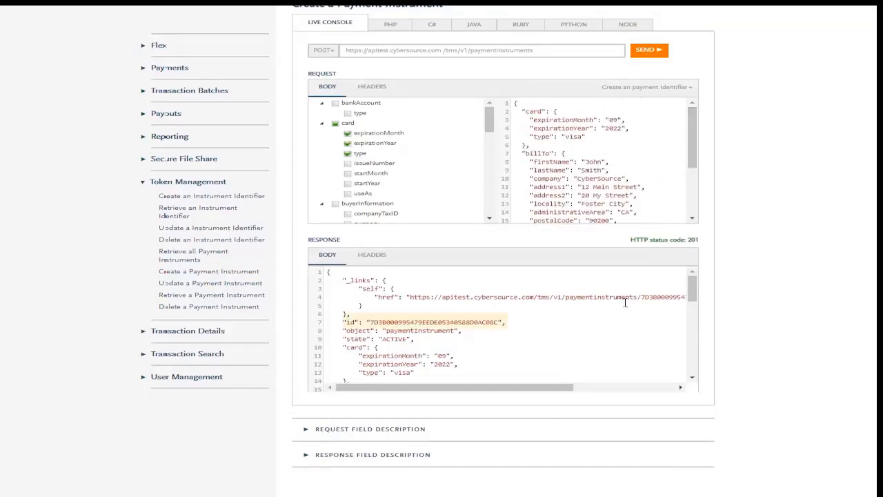
pyautogui.moveTo(448, 312)
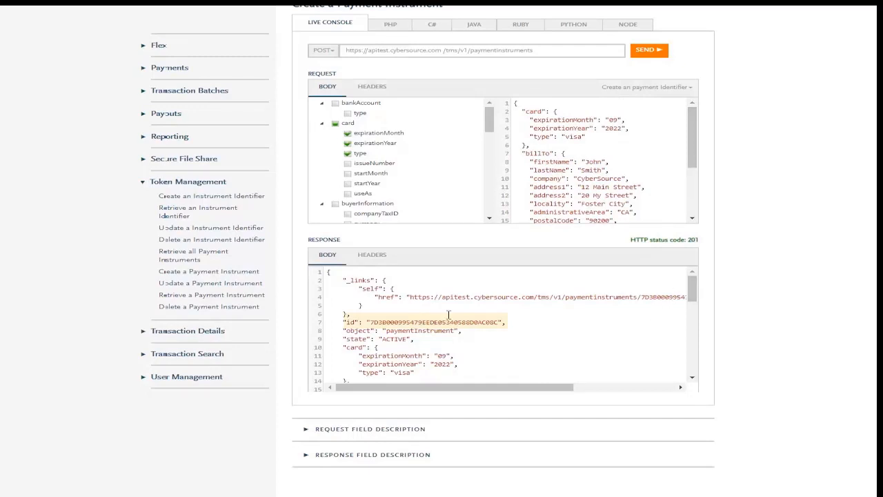
pyautogui.doubleClick(442, 323)
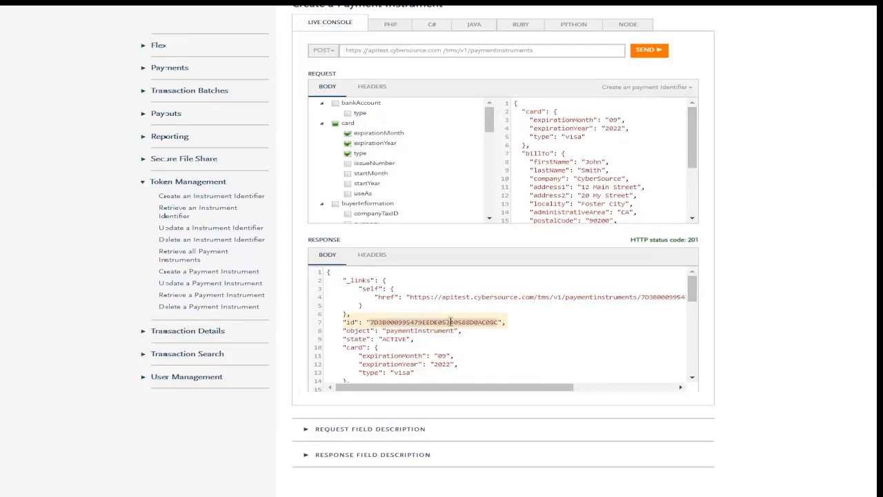
pyautogui.doubleClick(440, 322)
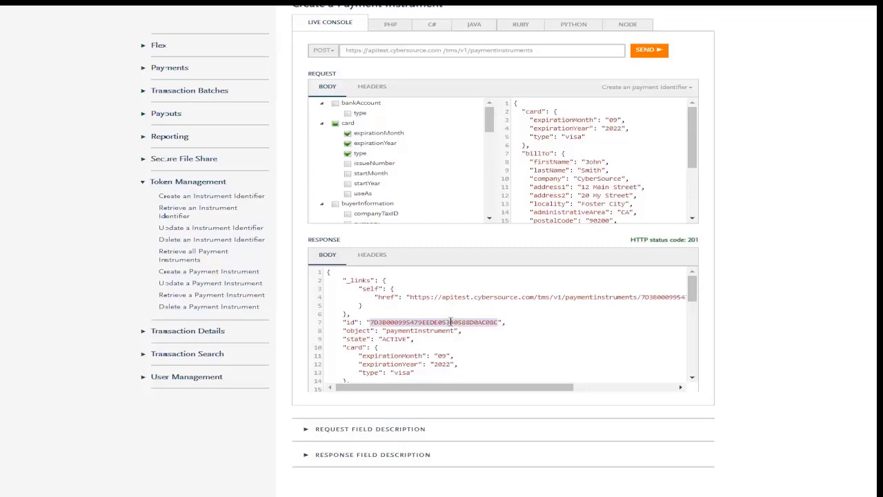
pyautogui.moveTo(233, 110)
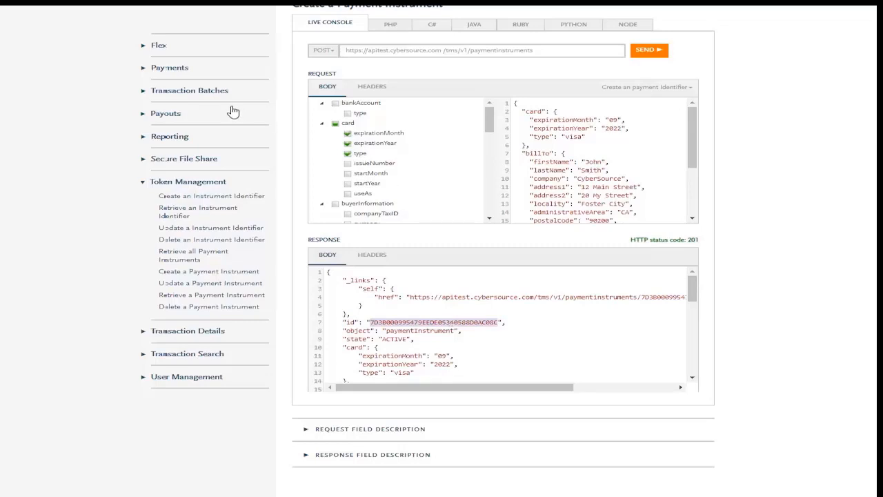
pyautogui.moveTo(145, 72)
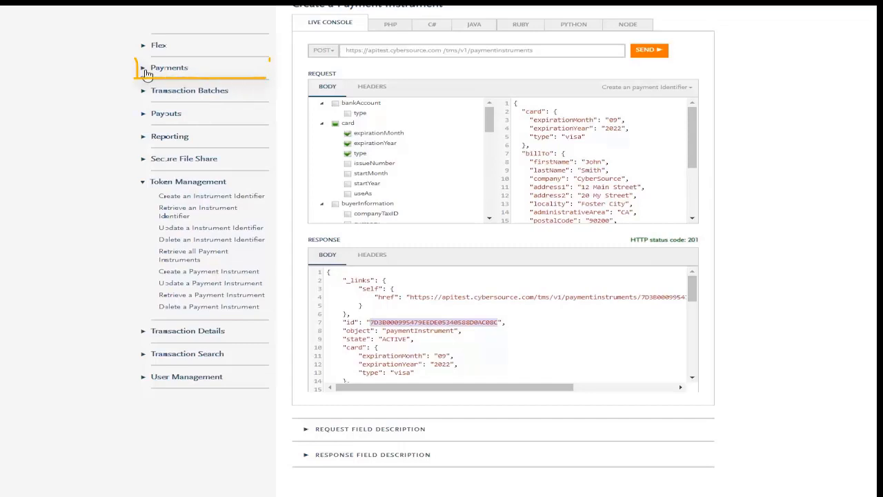
# - Load the Payment with Payment Instrument Token example under Process a Payment
pyautogui.click(168, 68)
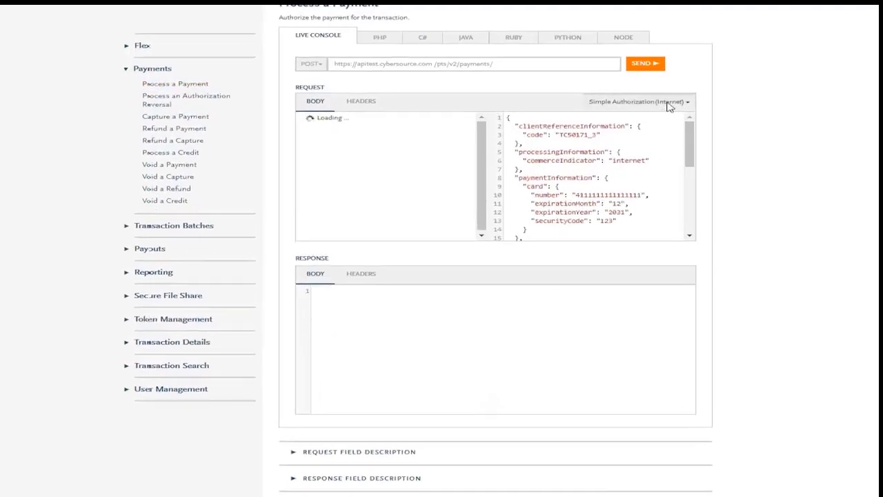
pyautogui.click(634, 102)
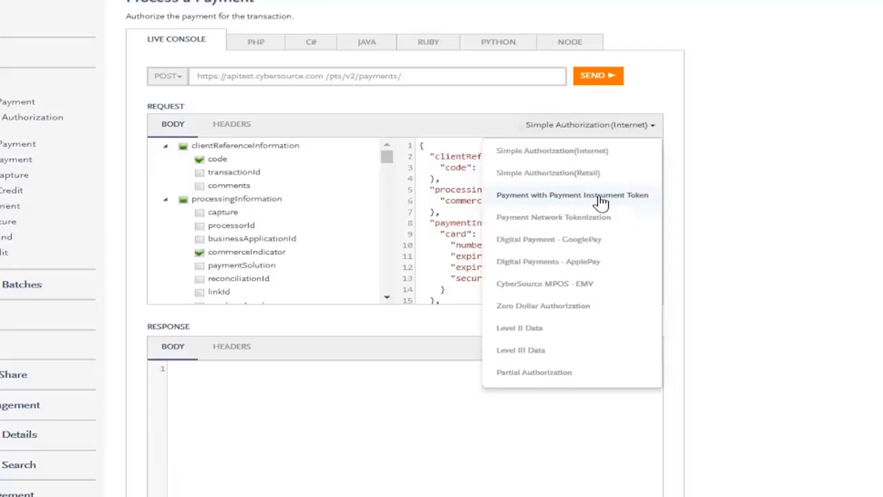
pyautogui.click(571, 195)
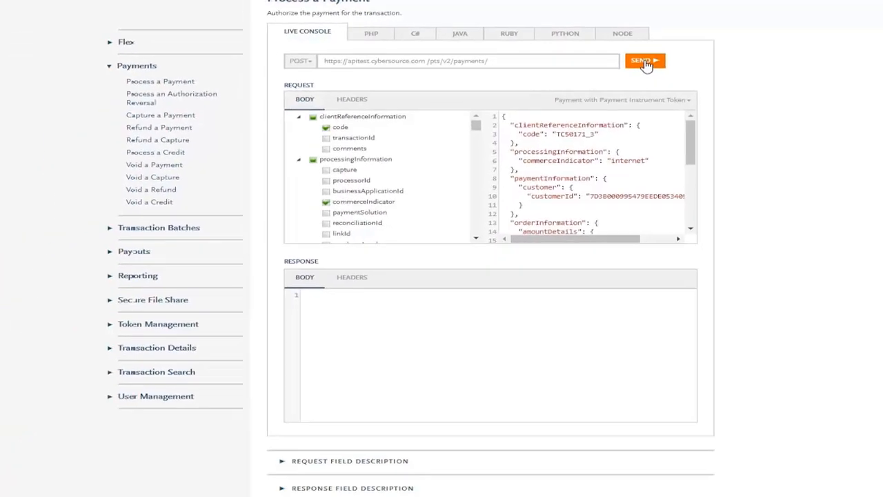
# - Send the tokenized payment request and review the HTTP 201 response for 22.00 USD
pyautogui.click(662, 61)
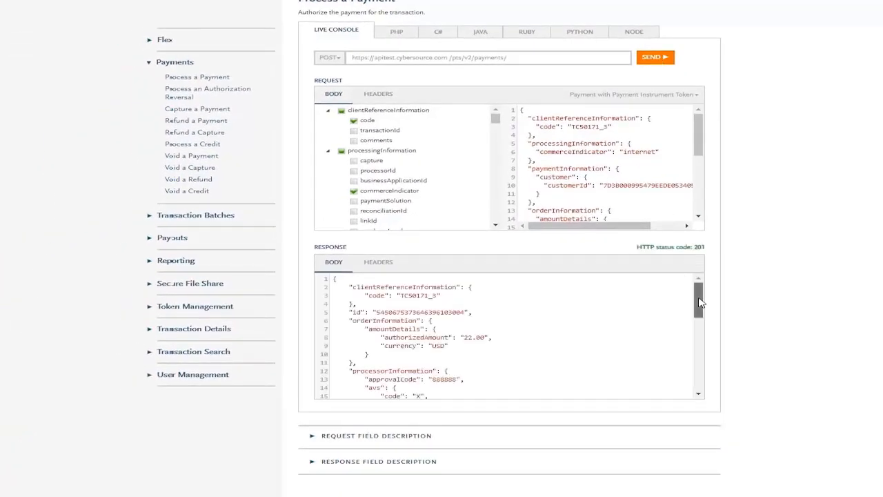
pyautogui.scroll(-3)
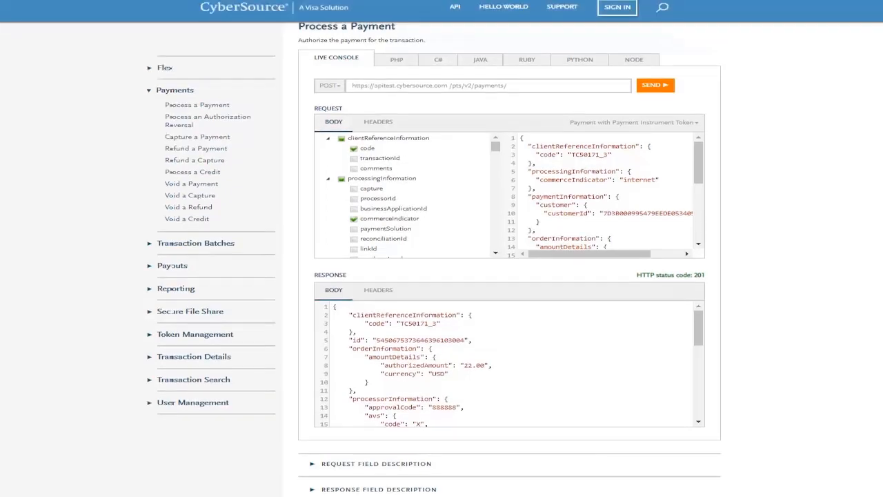
pyautogui.click(617, 8)
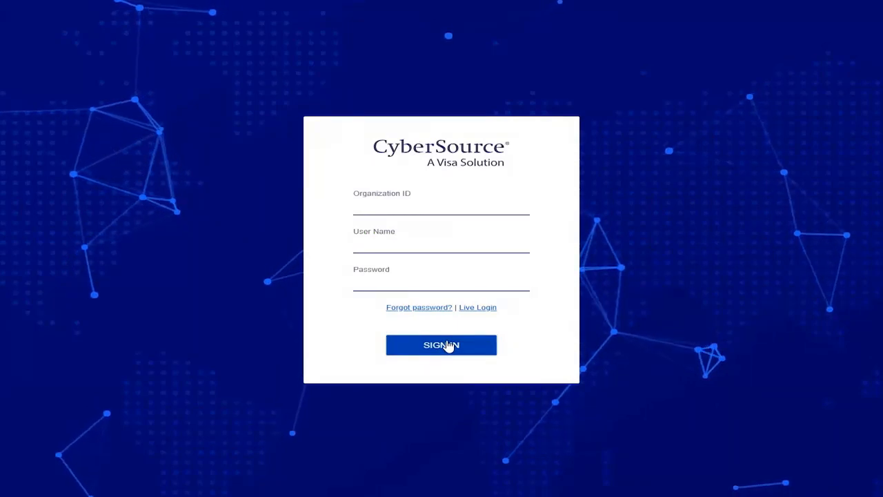
# - Sign in to Business Center and go to Key Management under Payment Configuration
pyautogui.click(442, 345)
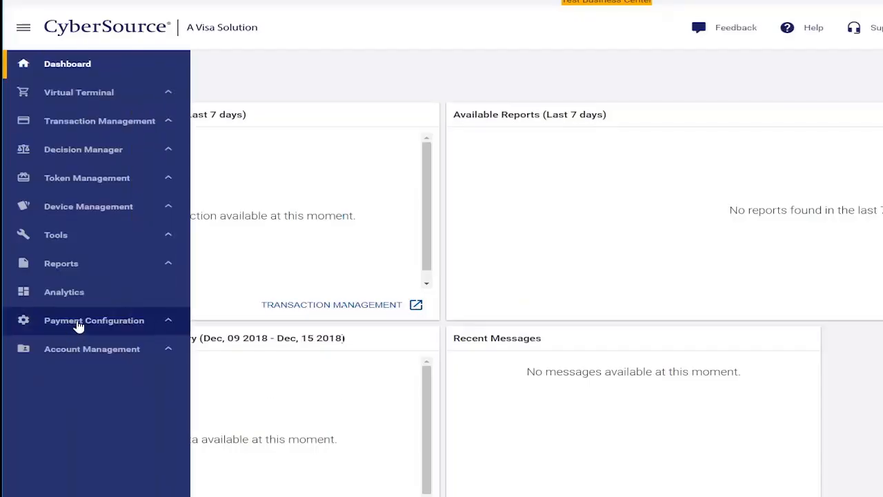
pyautogui.click(94, 320)
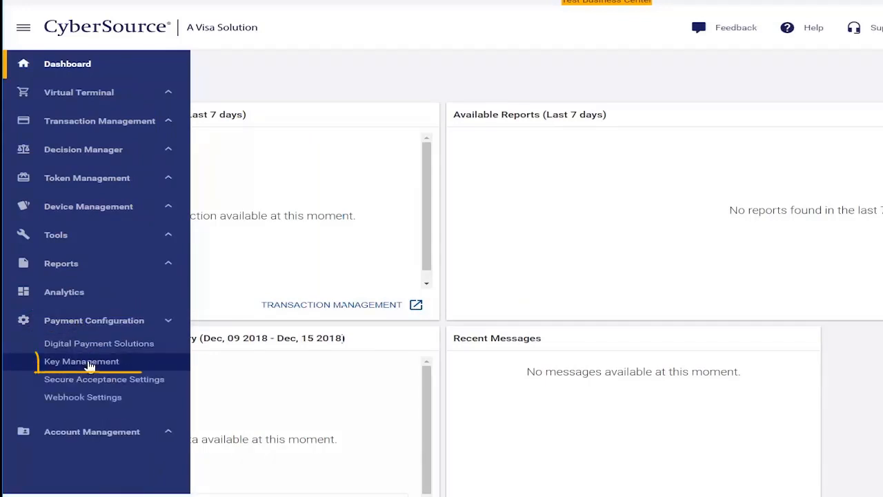
pyautogui.click(80, 361)
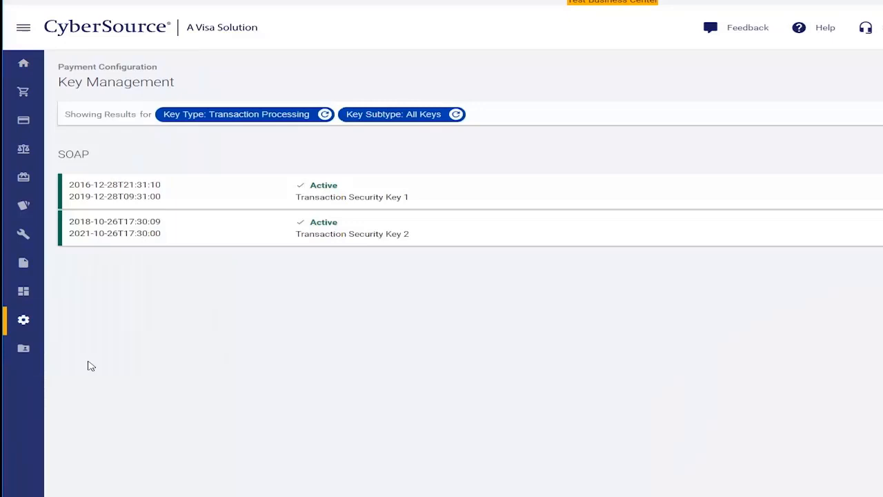
# - Filter Key Management to API Keys, showing the active shared secret key and its serial number
pyautogui.click(243, 113)
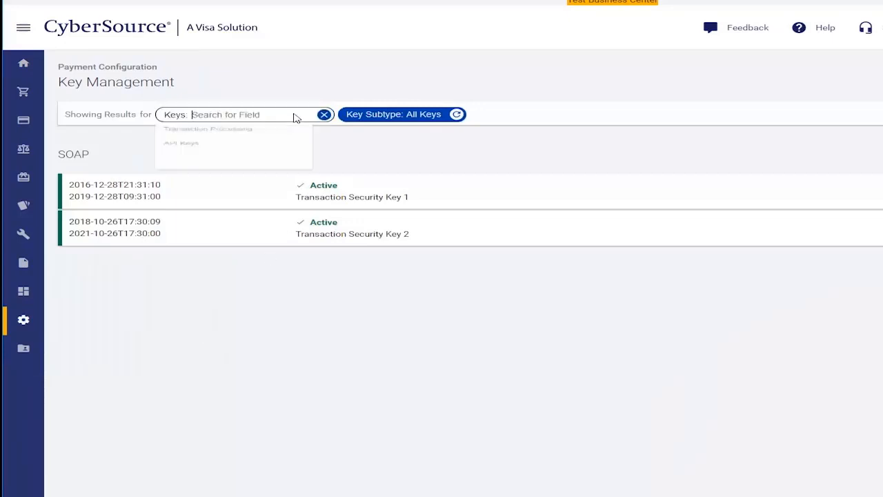
pyautogui.click(180, 142)
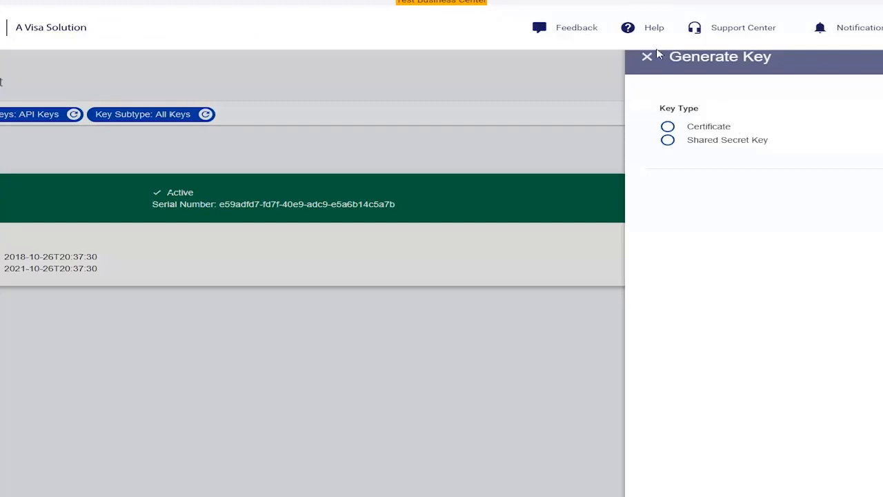
pyautogui.click(646, 58)
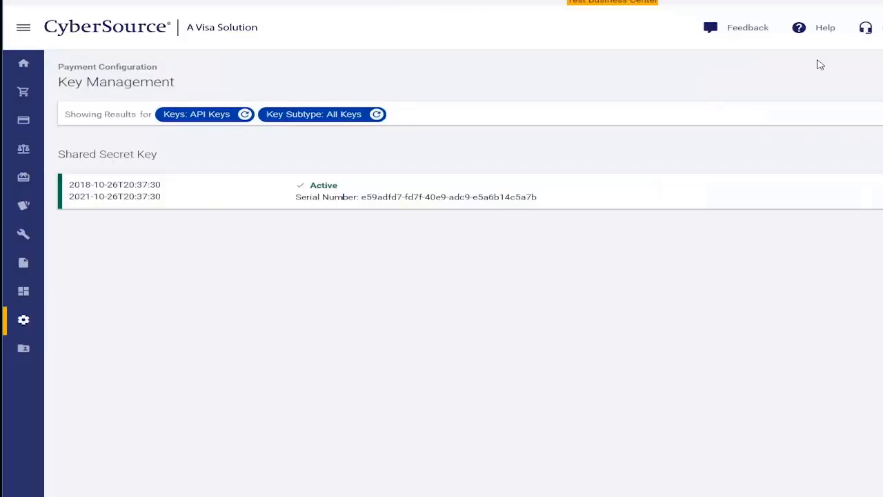
pyautogui.moveTo(523, 203)
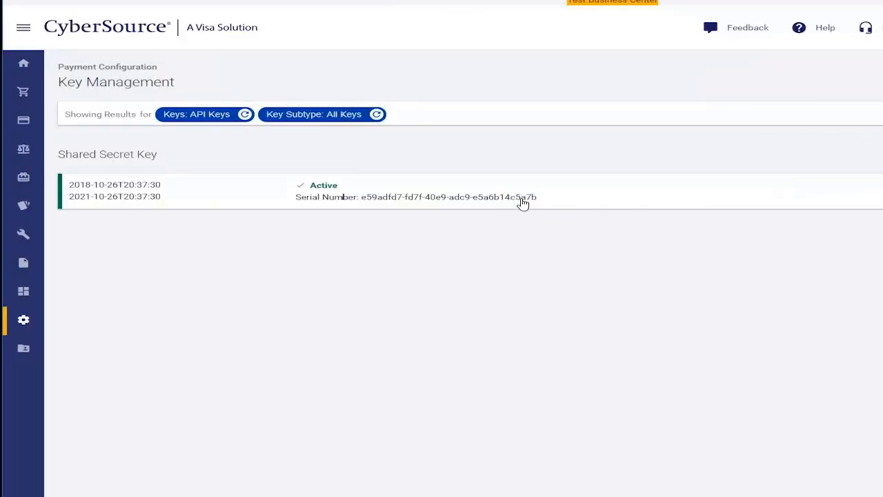
pyautogui.moveTo(544, 201)
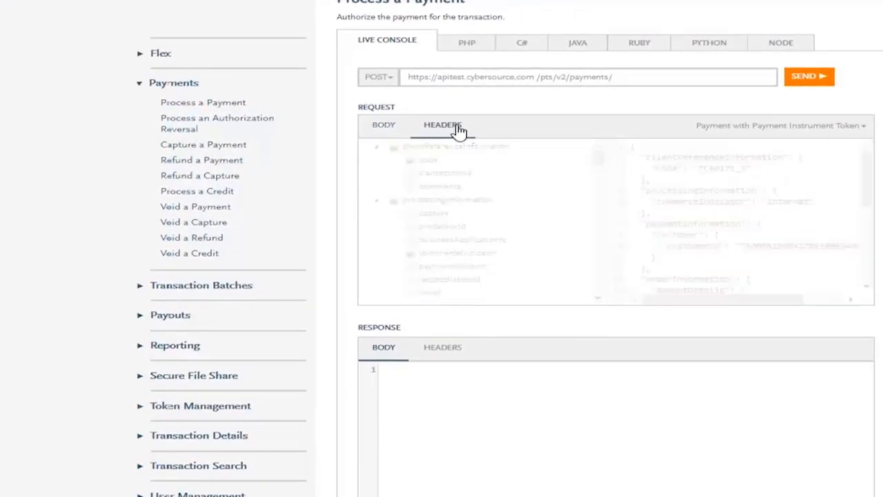
# - Review the request headers, load the Simple Authorization(Internet) sample and send it, returning 202 rejected by Decision Manager
pyautogui.click(441, 124)
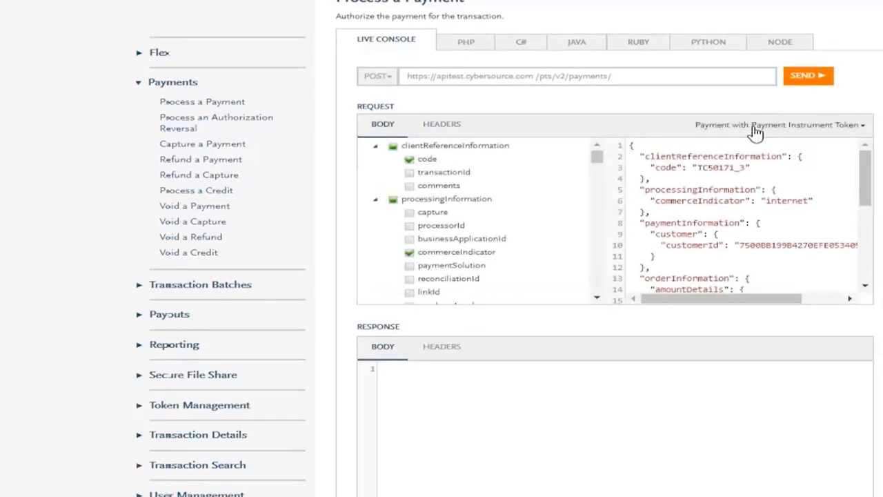
pyautogui.click(780, 124)
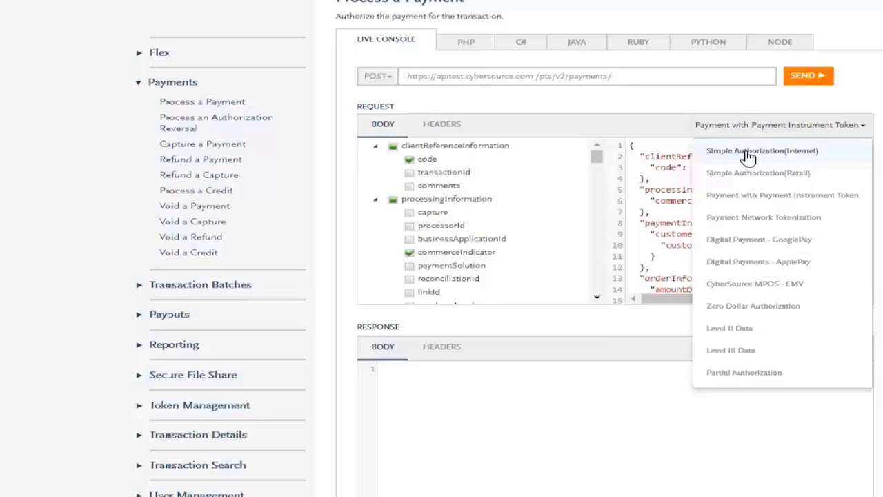
pyautogui.click(762, 151)
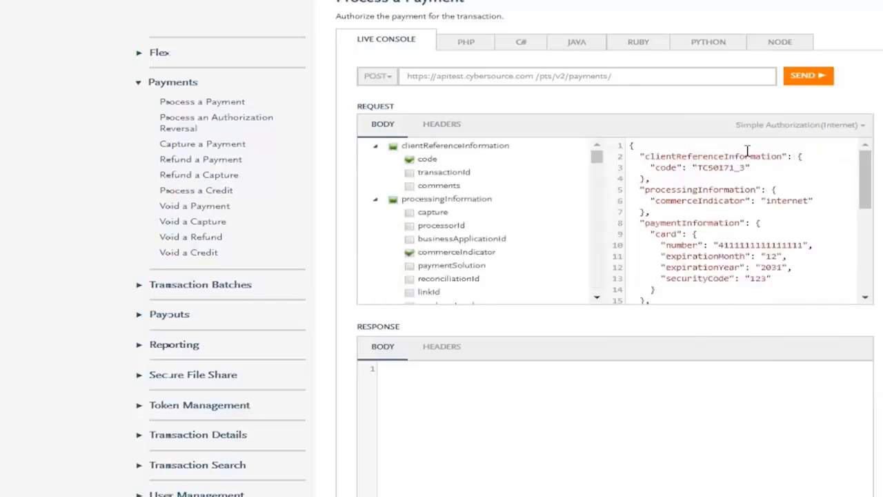
pyautogui.click(811, 76)
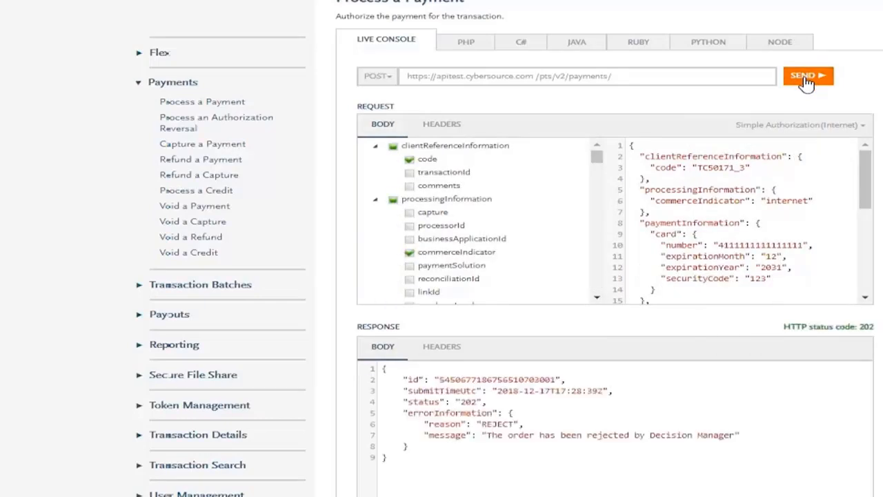
pyautogui.scroll(-3)
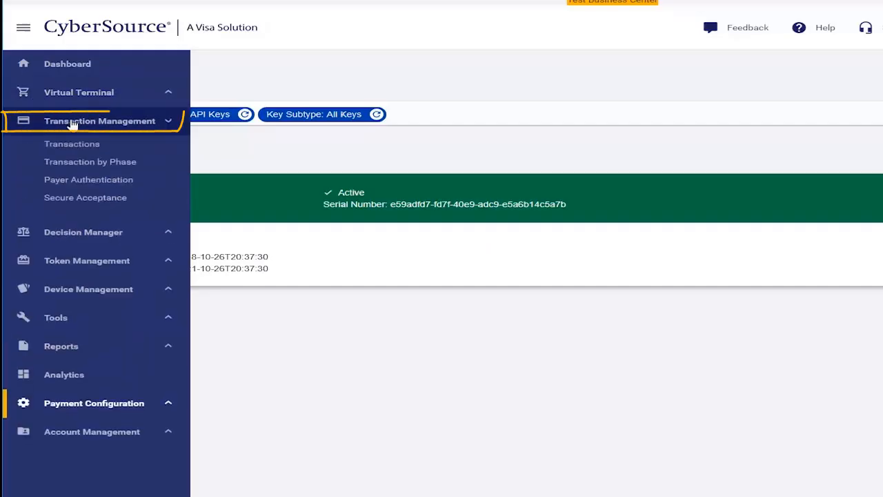
pyautogui.moveTo(72, 144)
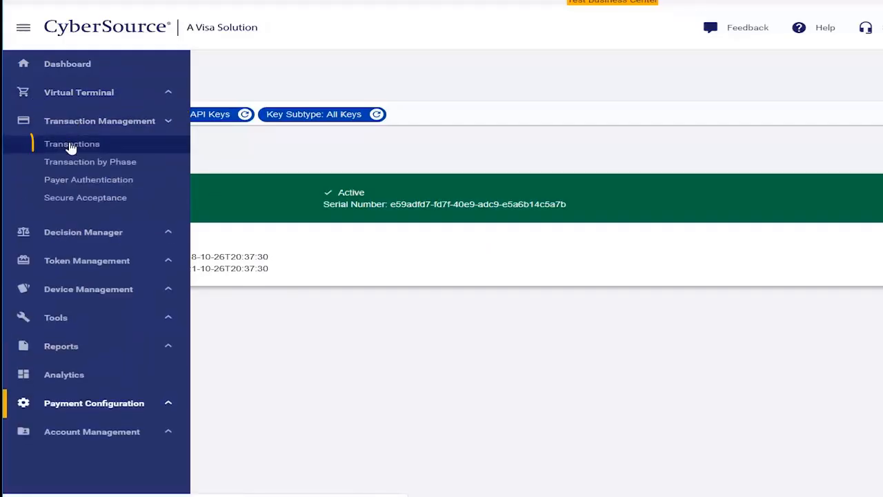
# - Show the Transactions list for the last 7 days, including the TC50171_3 payment of 102.21 USD
pyautogui.click(72, 144)
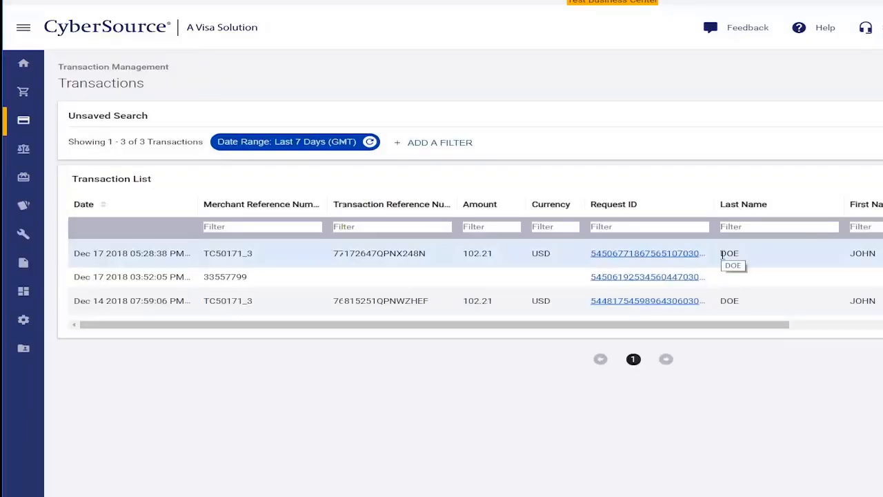
pyautogui.moveTo(477, 254)
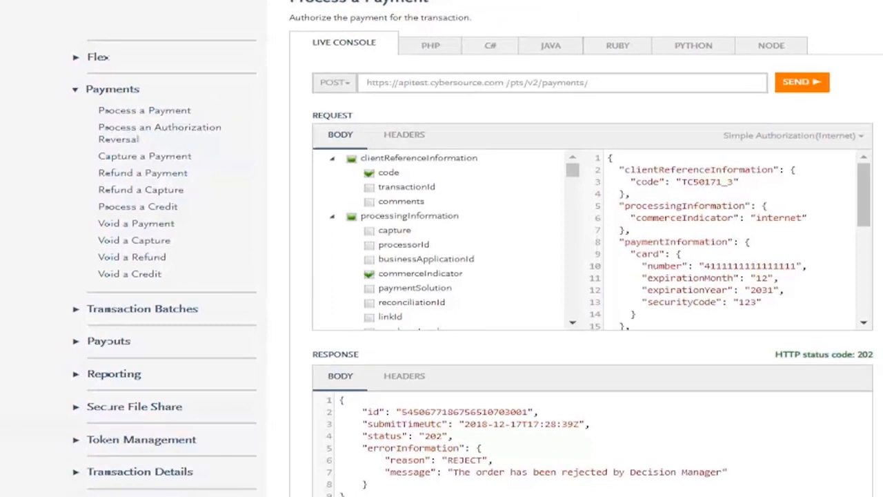
pyautogui.moveTo(430, 44)
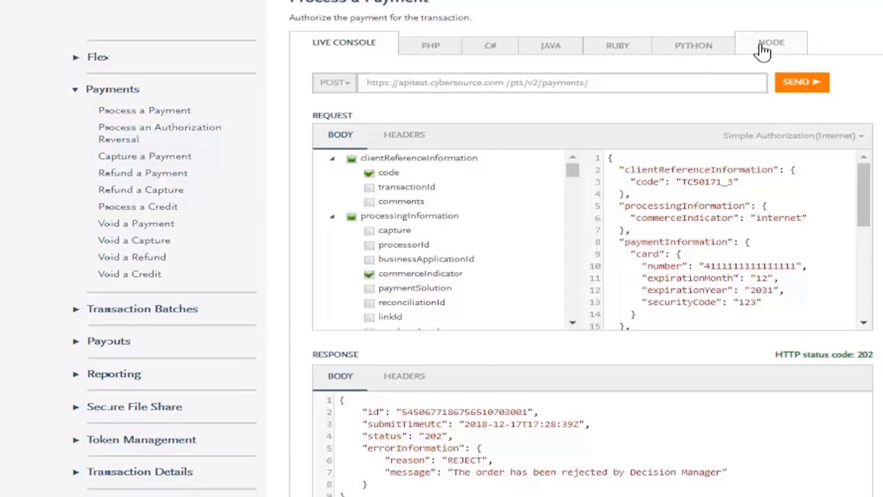
# - Switch the Process a Payment example to the Node.js sample using cybersource-rest-client
pyautogui.click(775, 44)
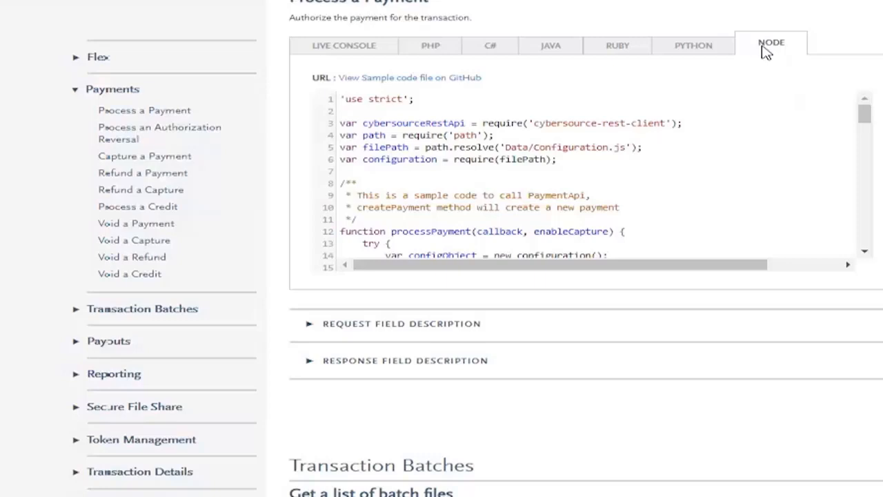
pyautogui.moveTo(831, 94)
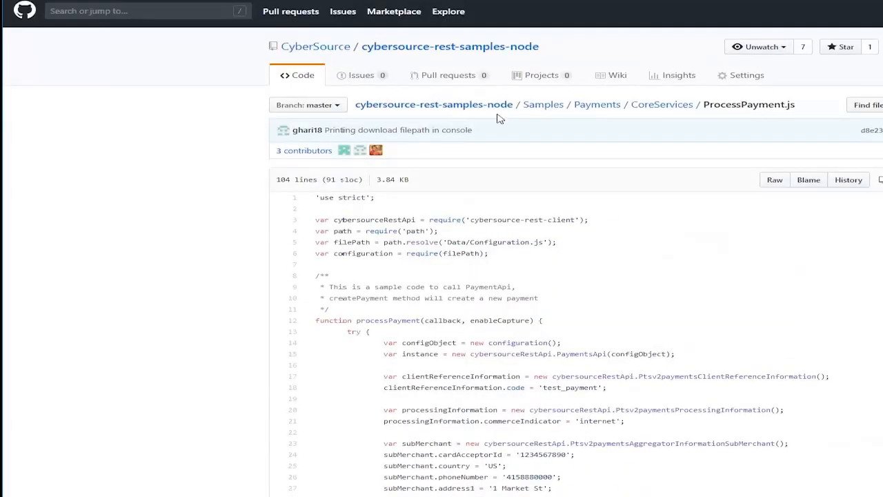
# - Go to the cybersource-rest-samples-node repository's README and review its sandbox credential instructions
pyautogui.click(450, 46)
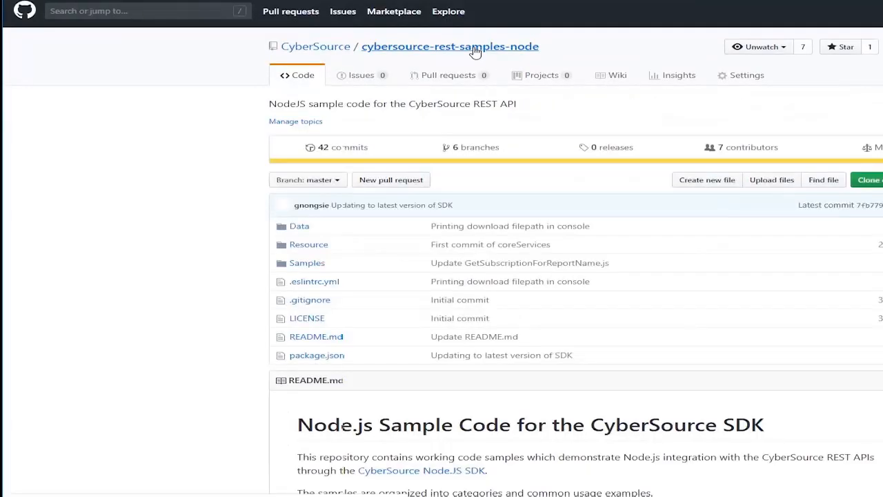
pyautogui.scroll(-3)
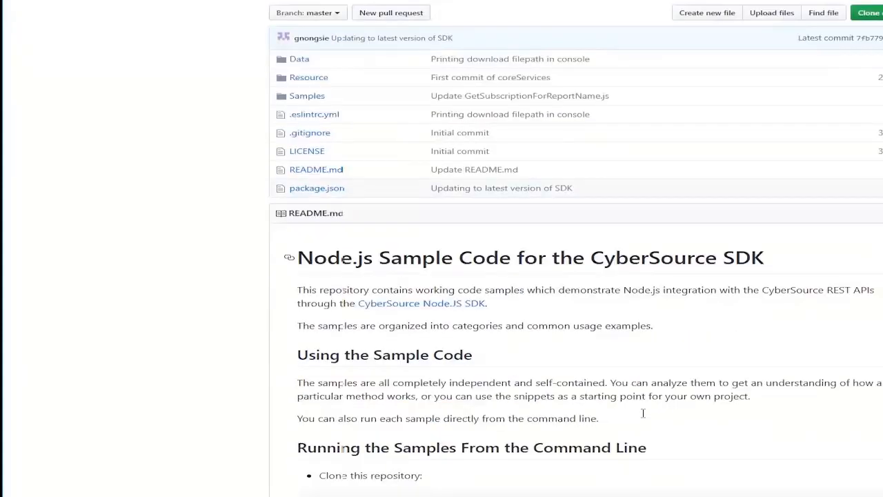
pyautogui.scroll(-3)
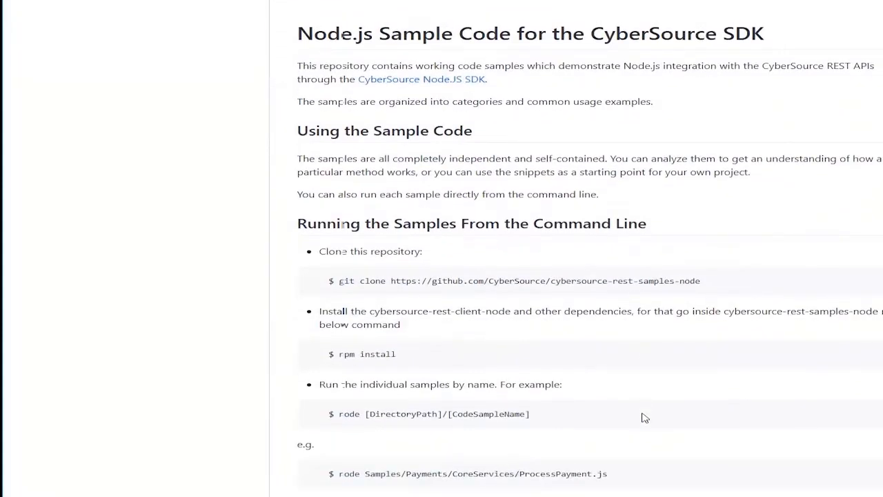
pyautogui.scroll(-3)
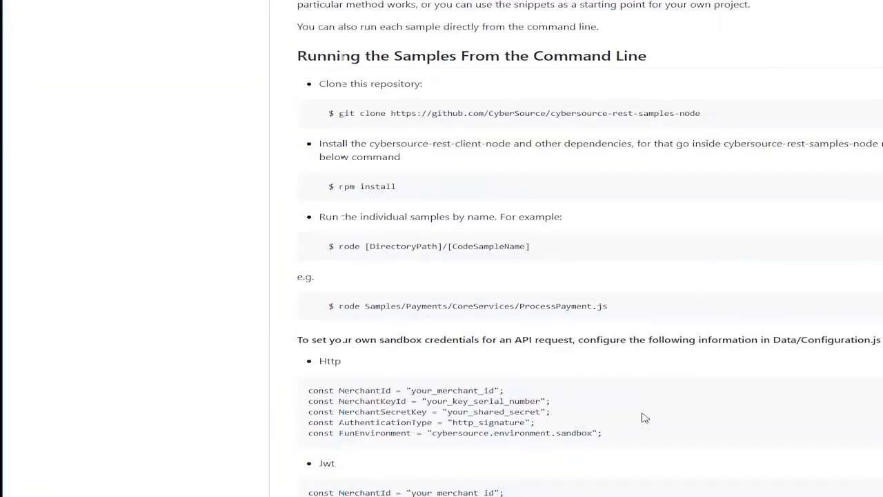